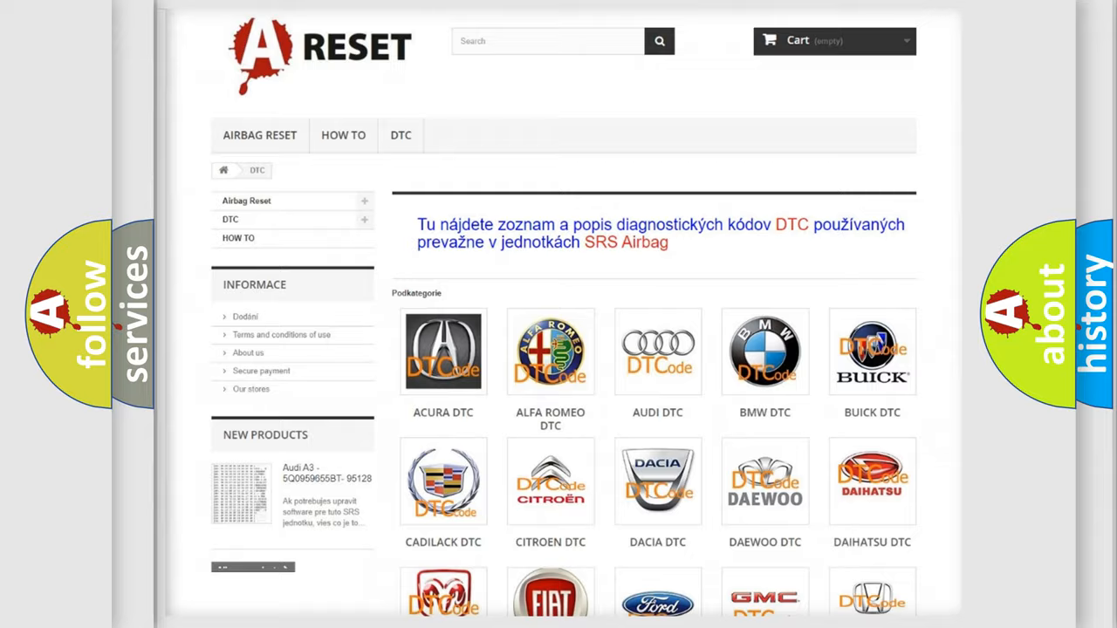
scroll(down, 3)
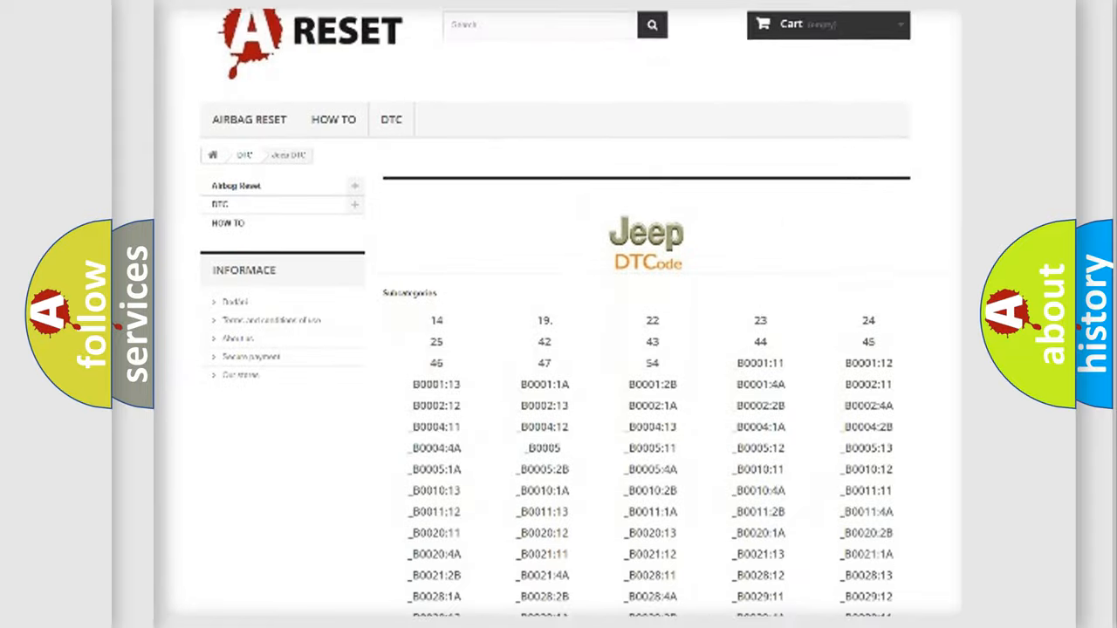
scroll(down, 3)
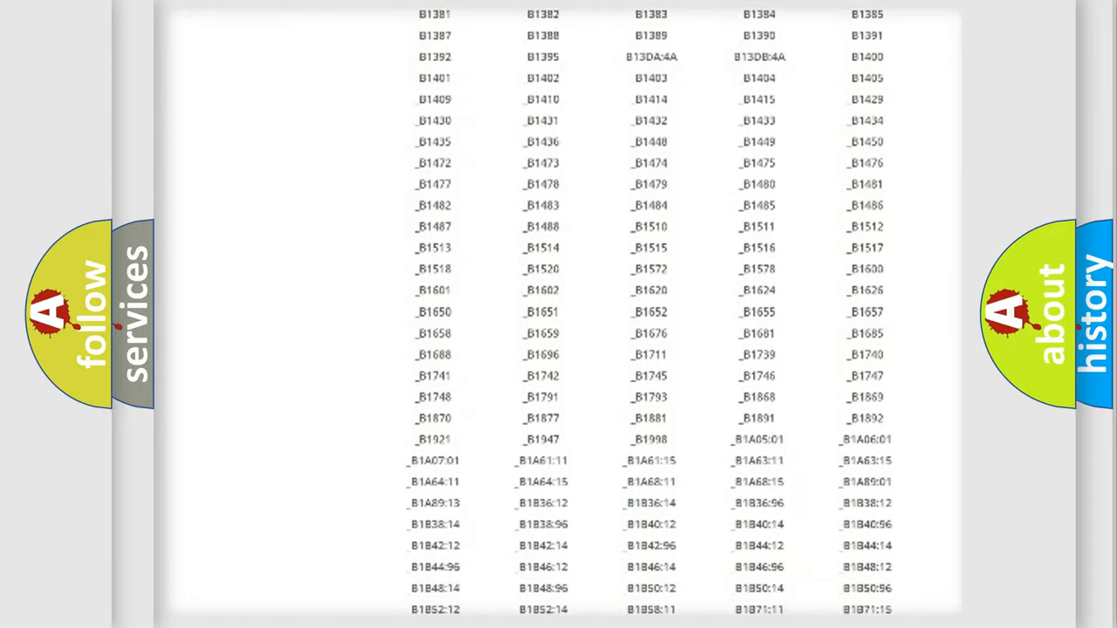